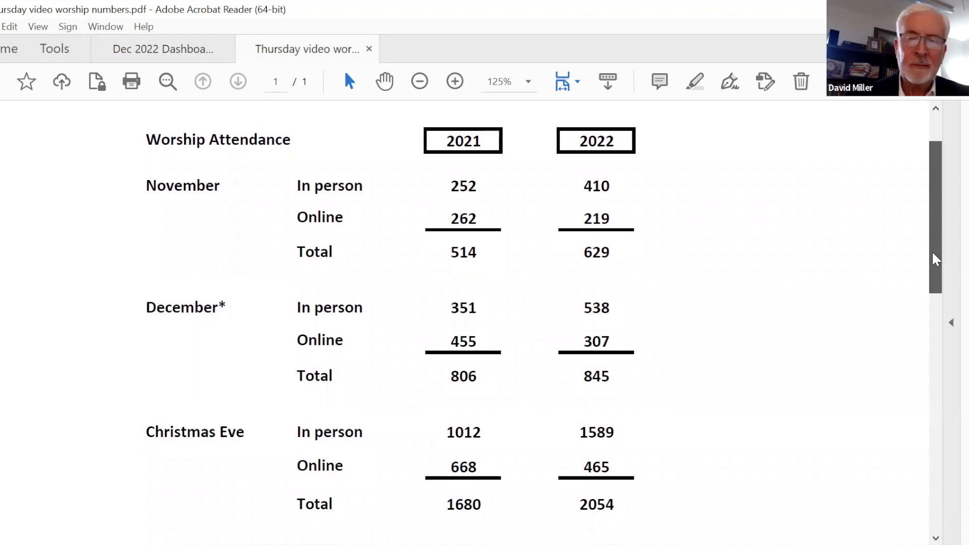
{"action": "scroll", "scroll_direction": "down", "scroll_amount": 3}
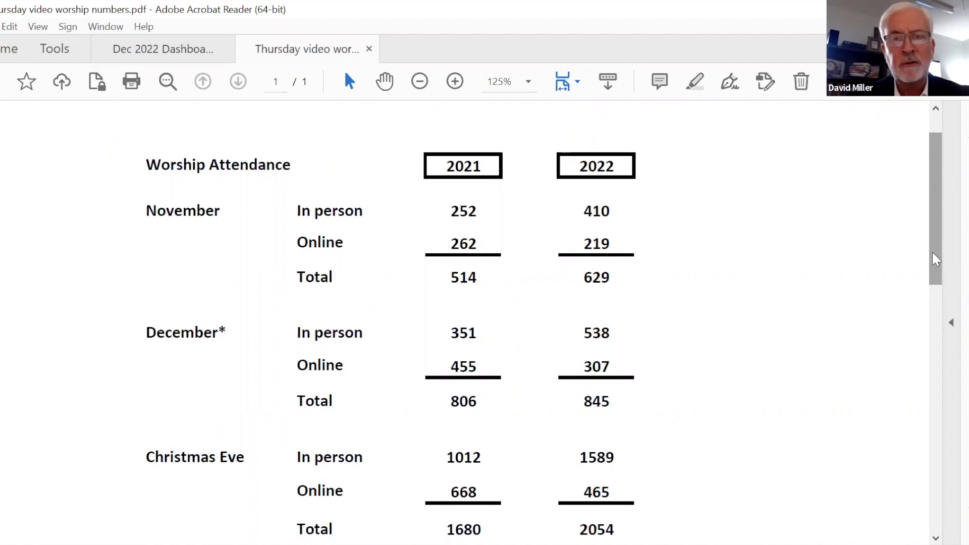
{"action": "scroll", "scroll_direction": "down", "scroll_amount": 3}
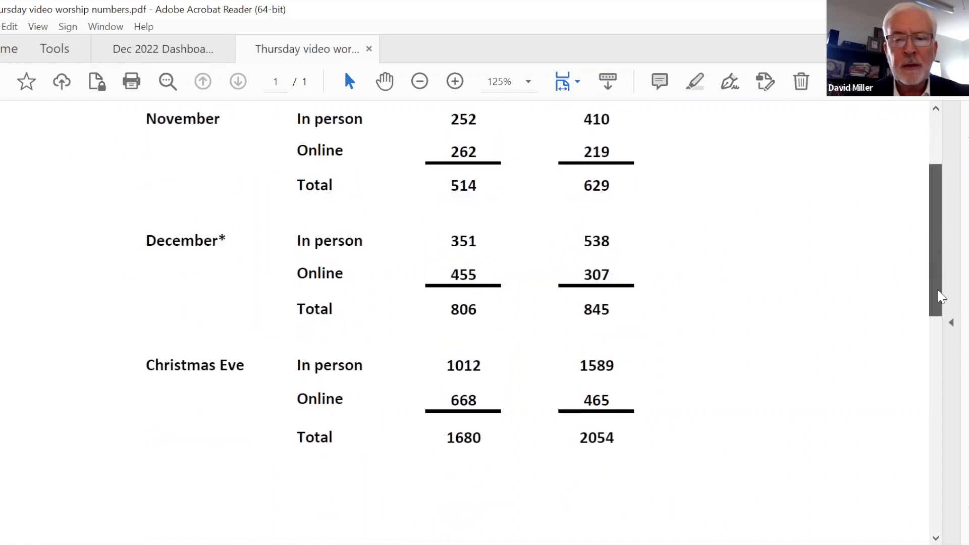
{"action": "scroll", "scroll_direction": "down", "scroll_amount": 3}
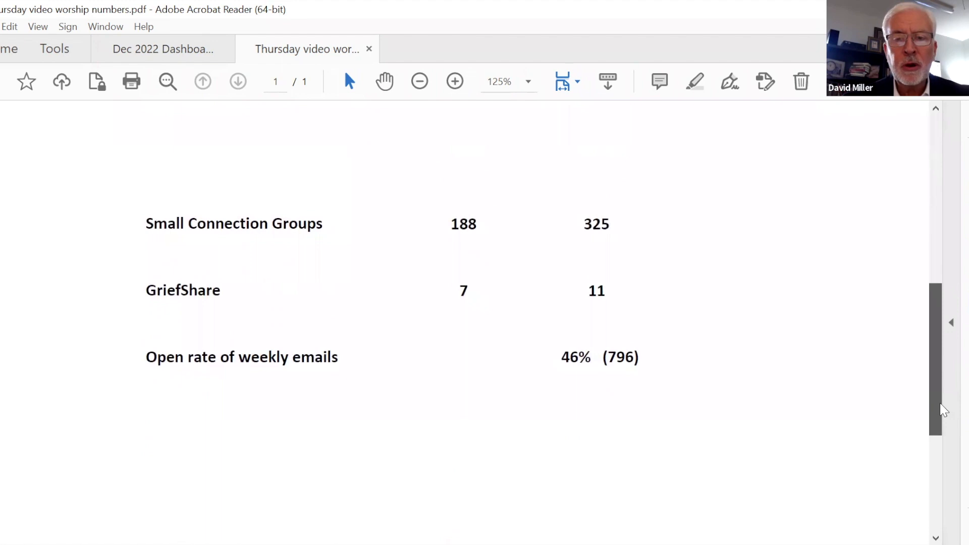